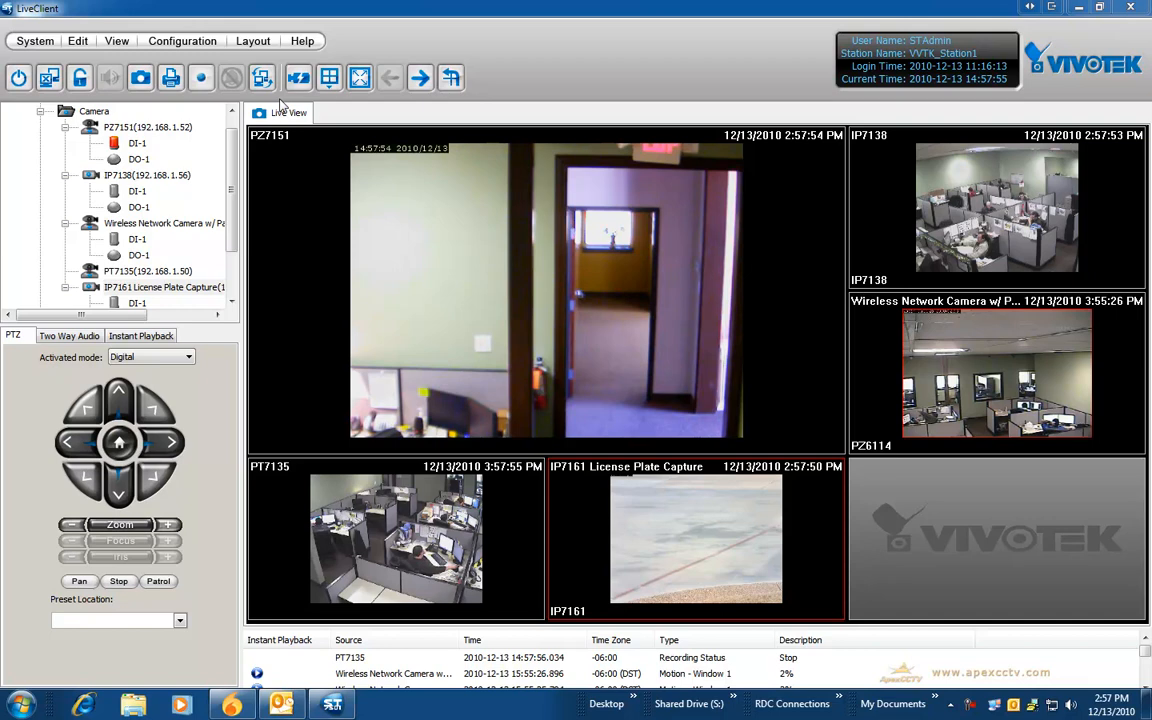
In User Management, start a new account 'DemoUser' with its password entered and confirmed.
{"action": "left_click", "coordinate": [182, 40]}
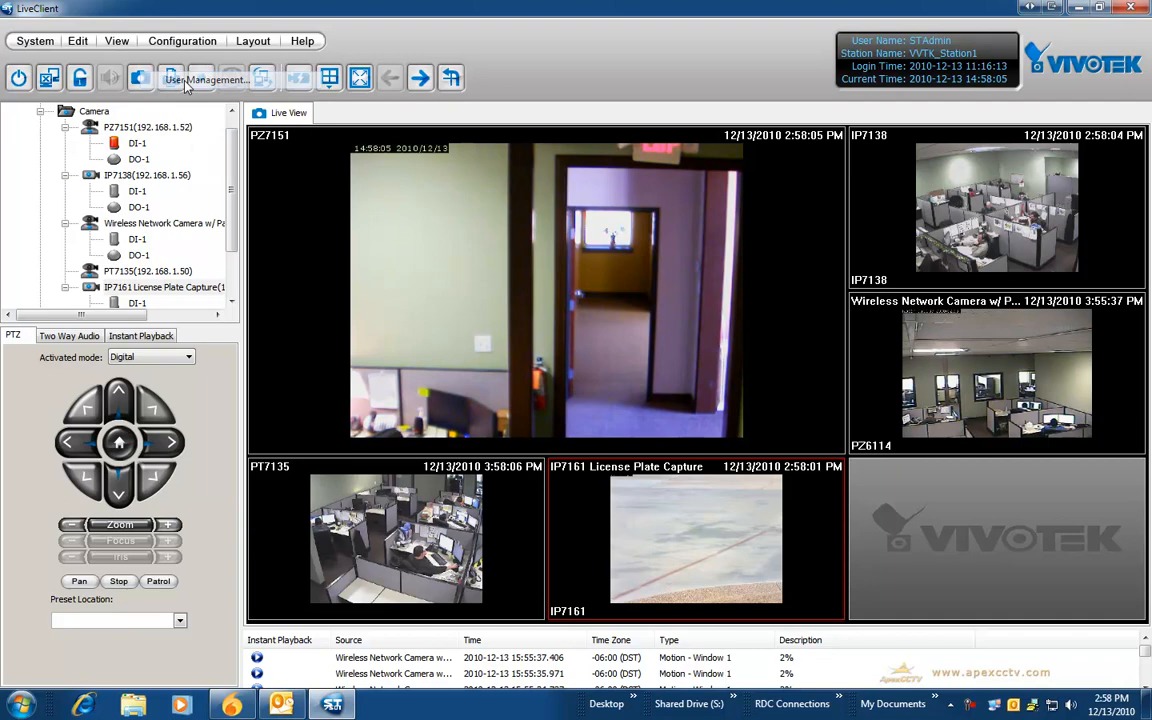
{"action": "left_click", "coordinate": [204, 80]}
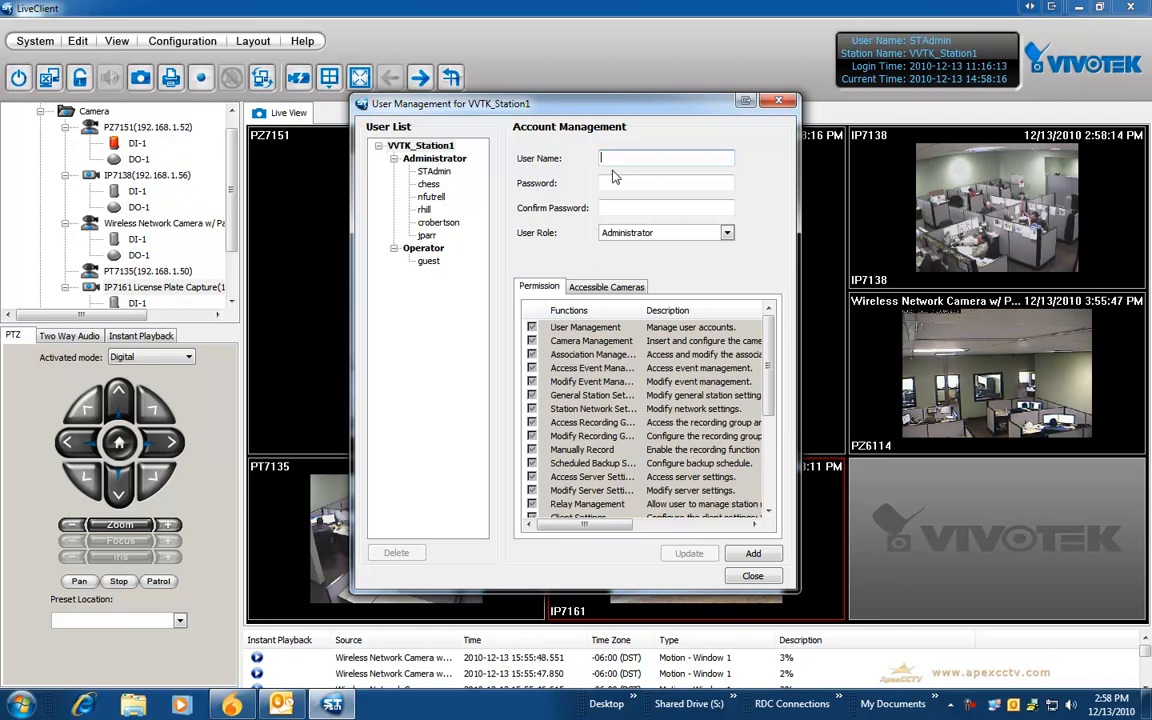
{"action": "type", "text": "Demo User"}
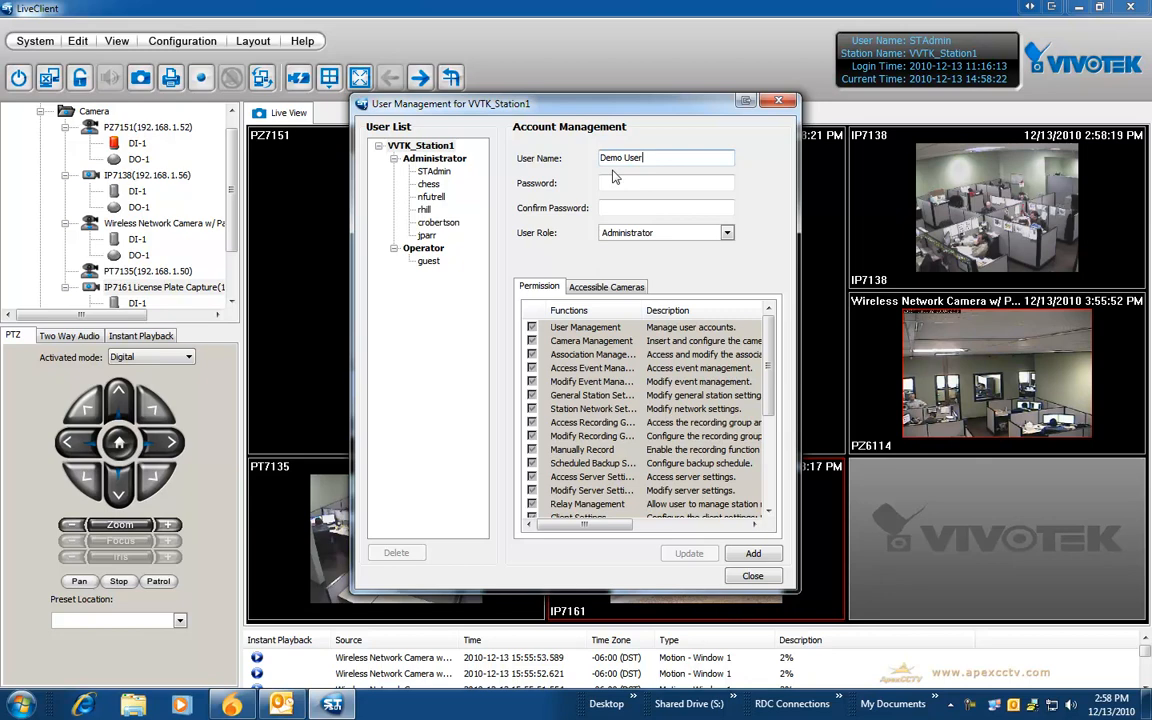
{"action": "type", "text": "••••"}
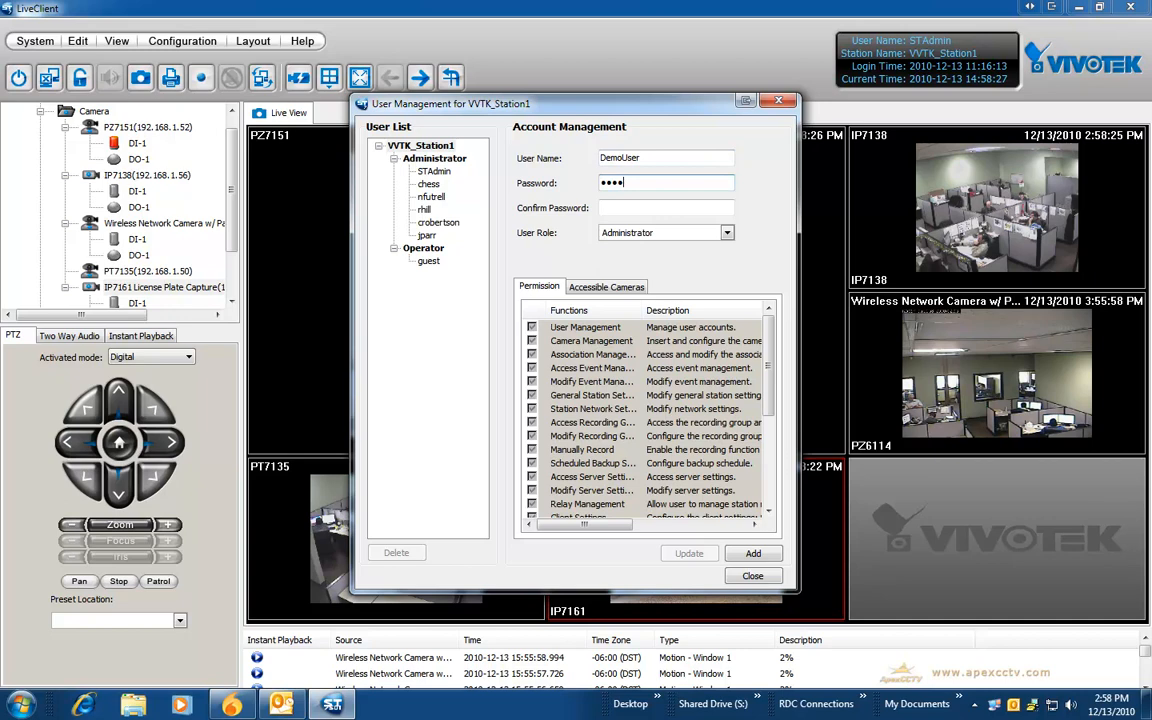
{"action": "type", "text": "•••••••"}
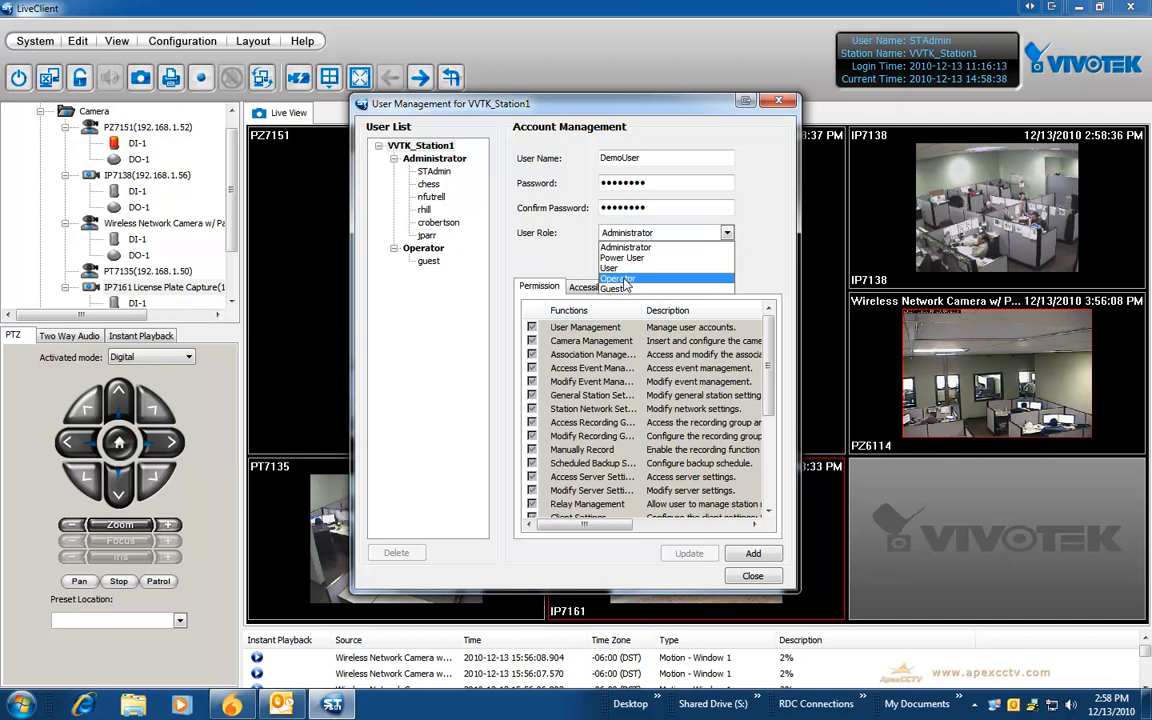
Set DemoUser's role to Power User and withdraw its User Management permission.
{"action": "left_click", "coordinate": [622, 256]}
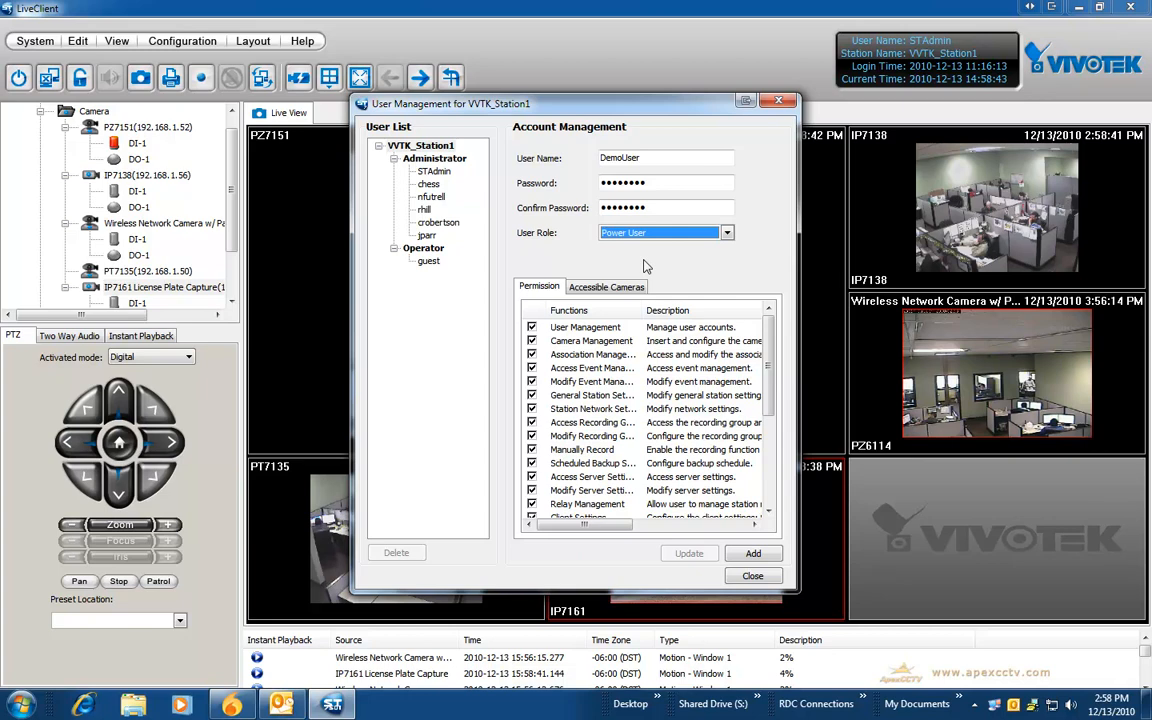
{"action": "left_click", "coordinate": [584, 328]}
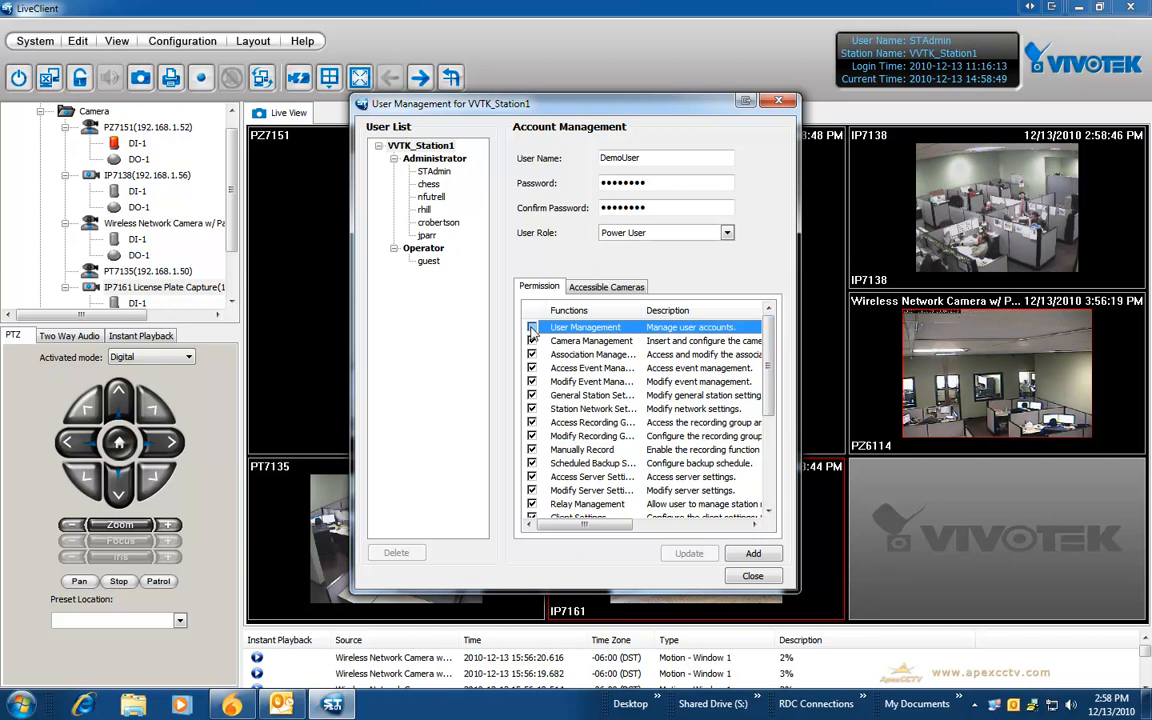
Uncheck Modify Server Settings, Modify Recording Group/Schedule Settings and Relay Management for DemoUser.
{"action": "left_click", "coordinate": [532, 328]}
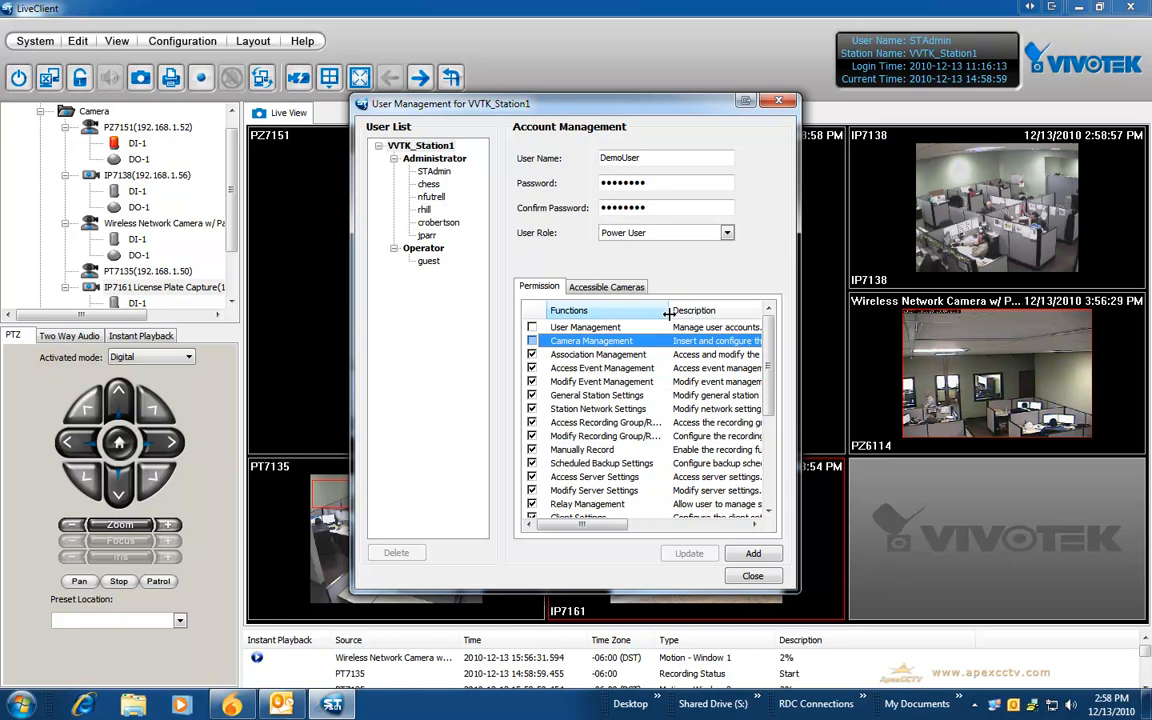
{"action": "scroll", "scroll_direction": "down", "scroll_amount": 3}
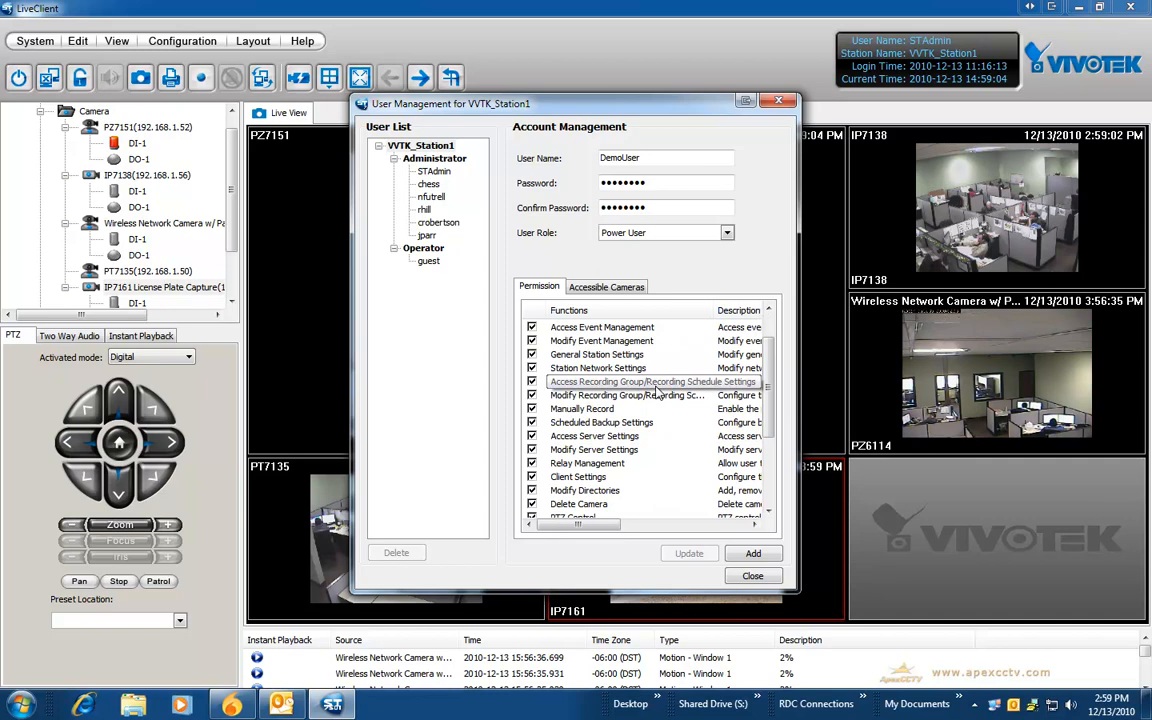
{"action": "left_click", "coordinate": [594, 448]}
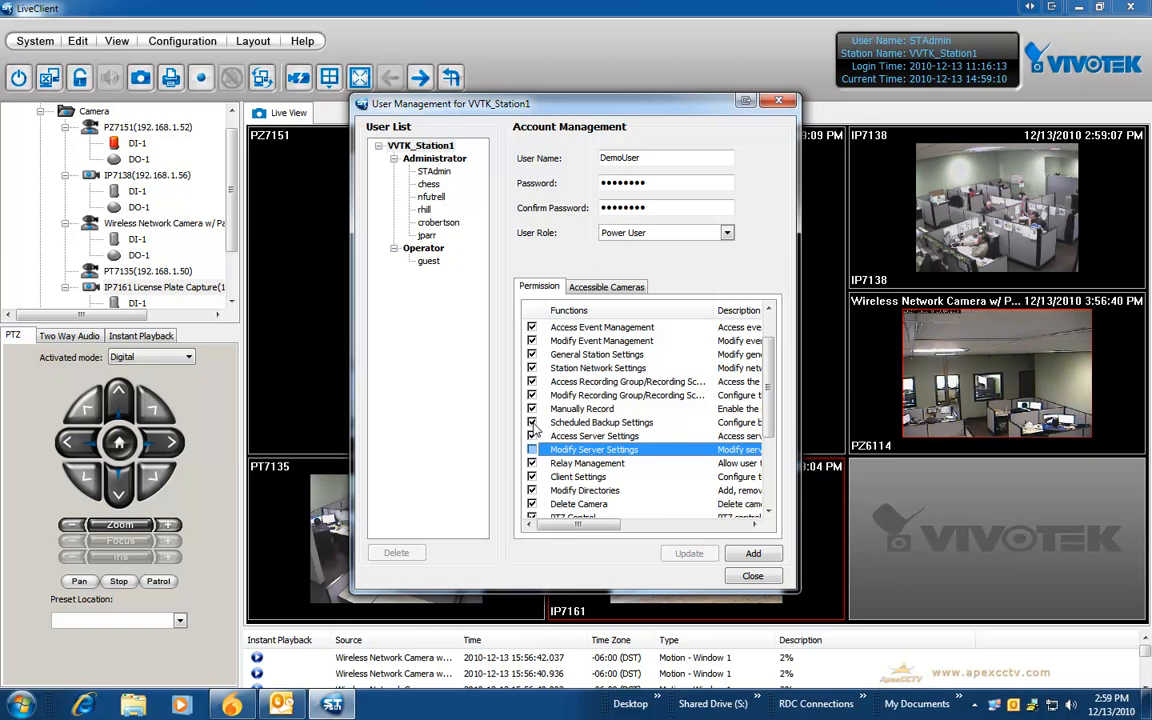
{"action": "left_click", "coordinate": [624, 396]}
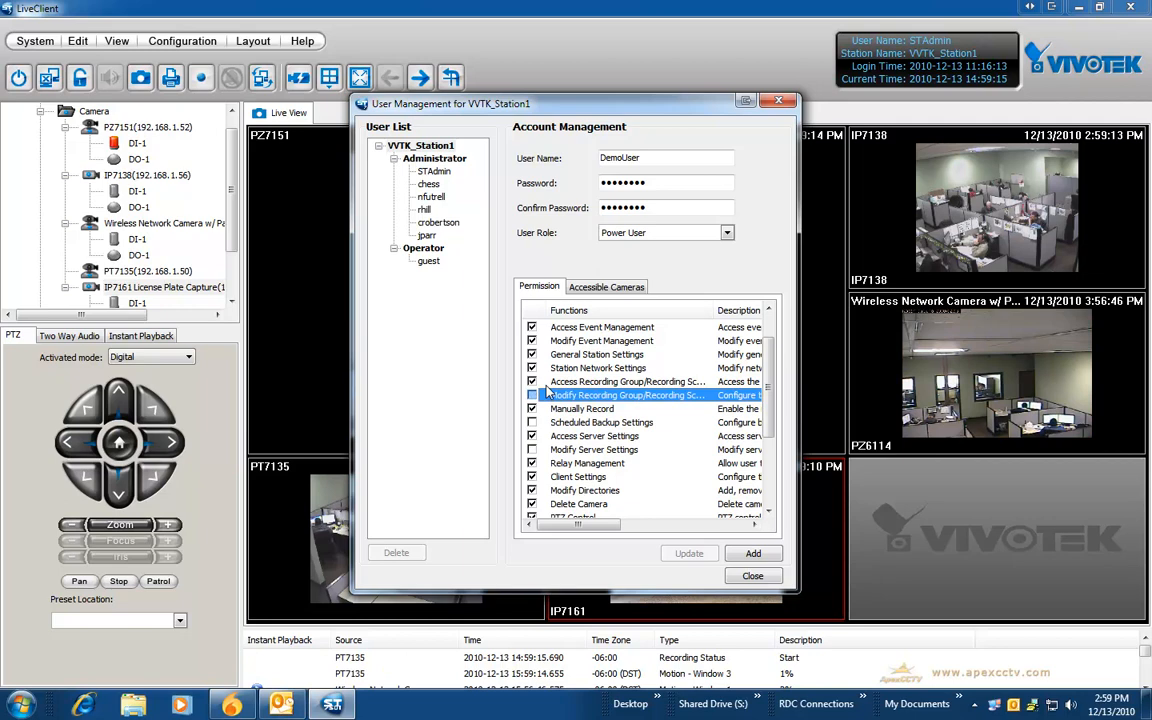
{"action": "left_click", "coordinate": [628, 380]}
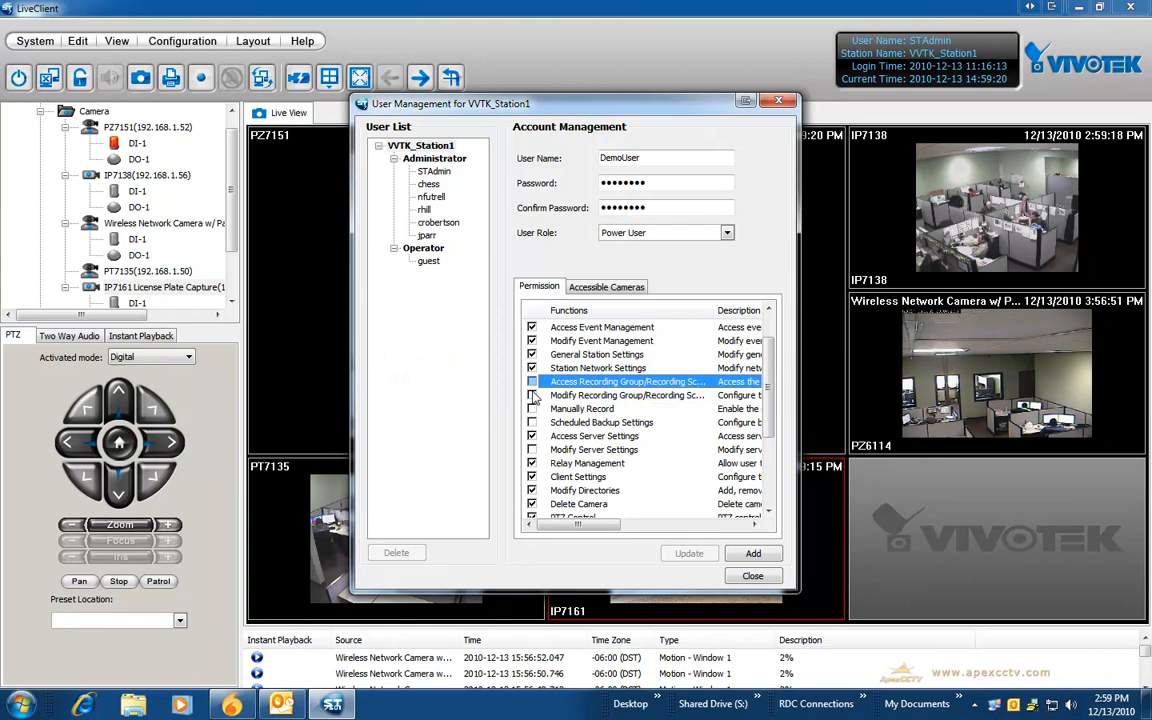
{"action": "left_click", "coordinate": [628, 396]}
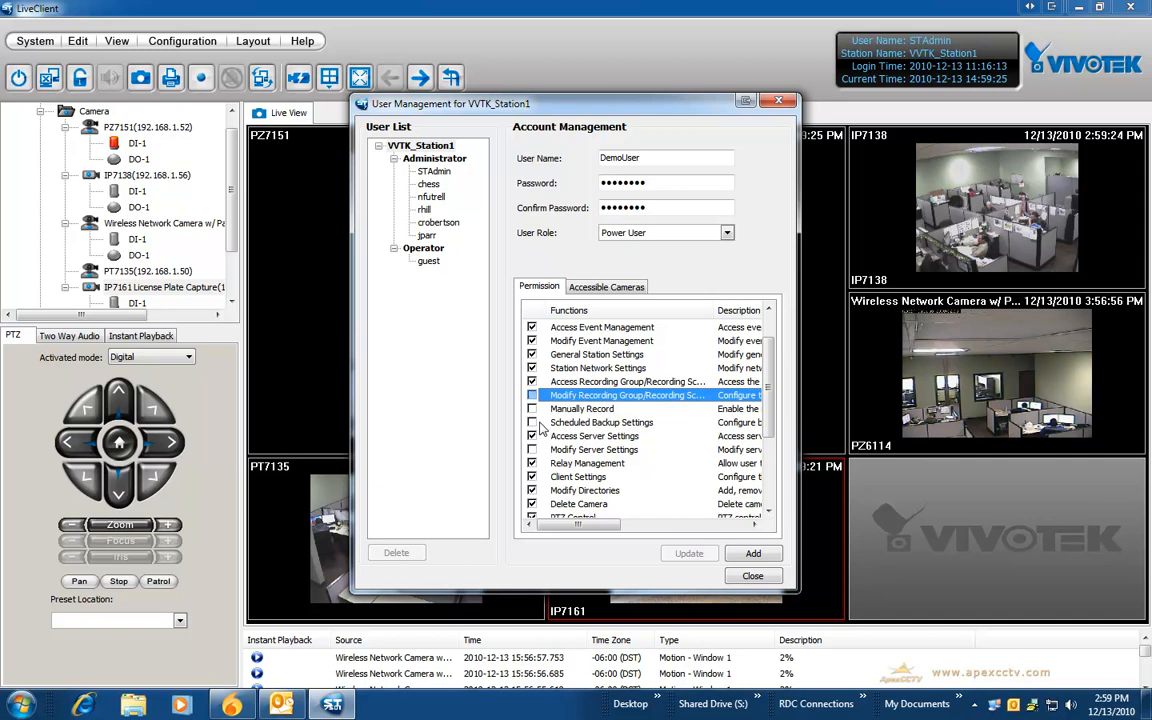
{"action": "scroll", "scroll_direction": "down", "scroll_amount": 3}
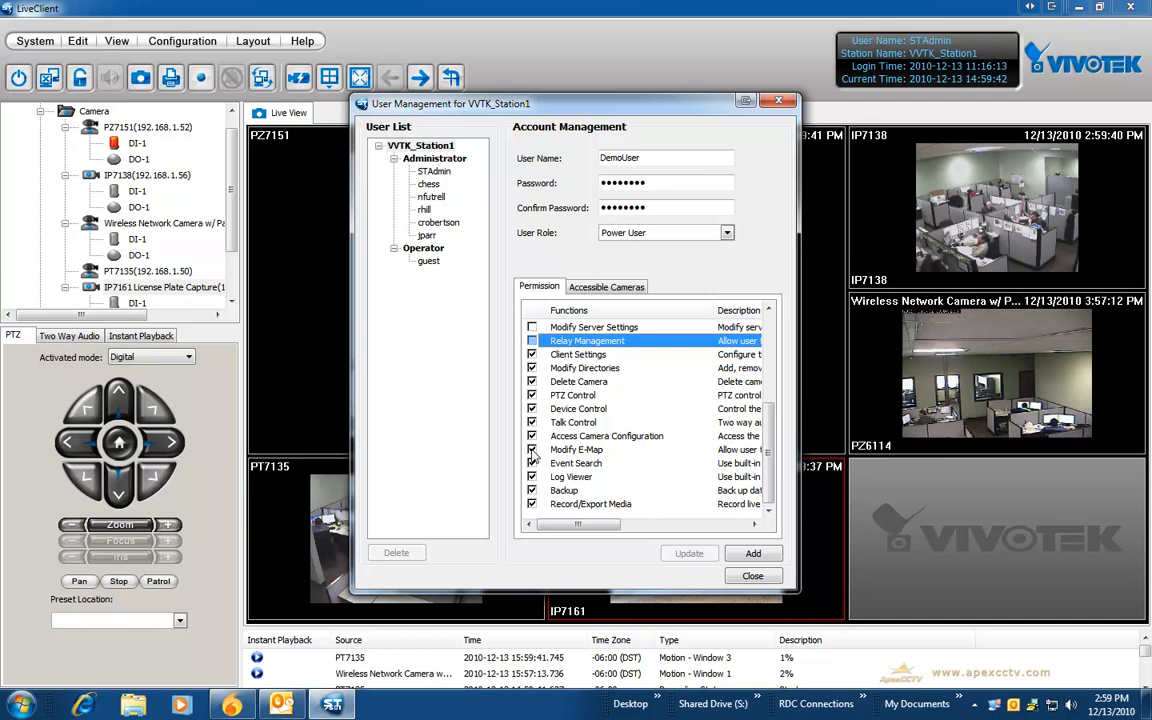
Remove DemoUser's Modify E-Map permission and bring up its Accessible Cameras settings.
{"action": "left_click", "coordinate": [576, 448]}
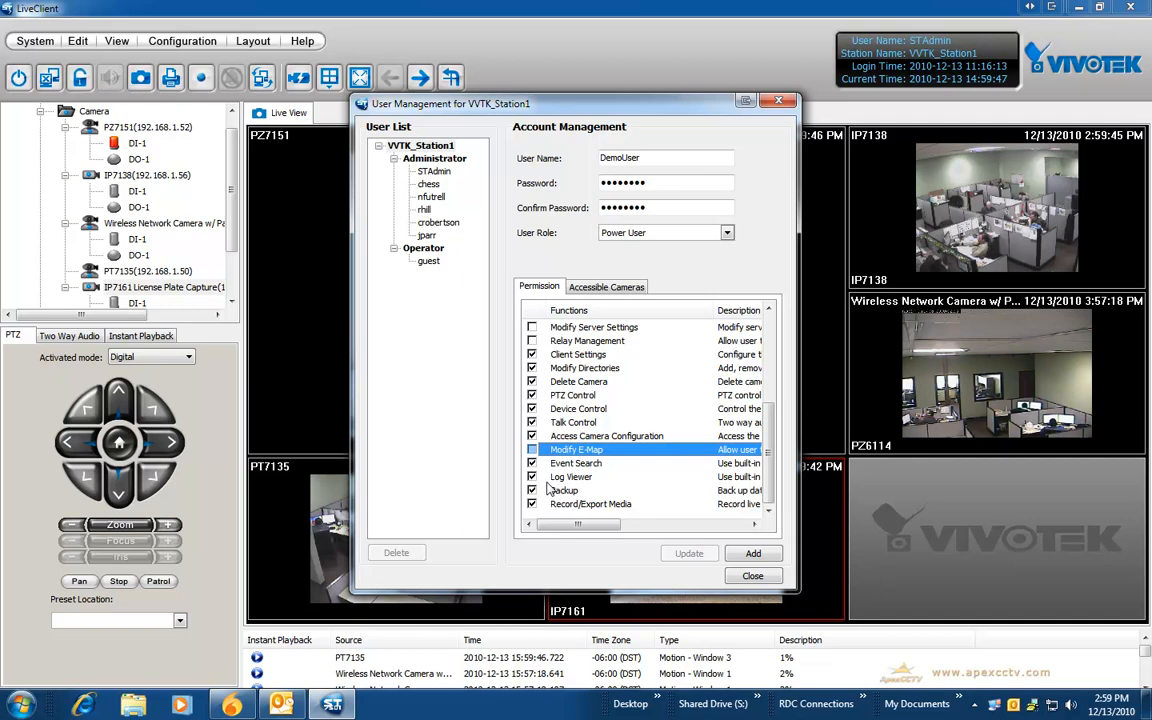
{"action": "left_click", "coordinate": [606, 286]}
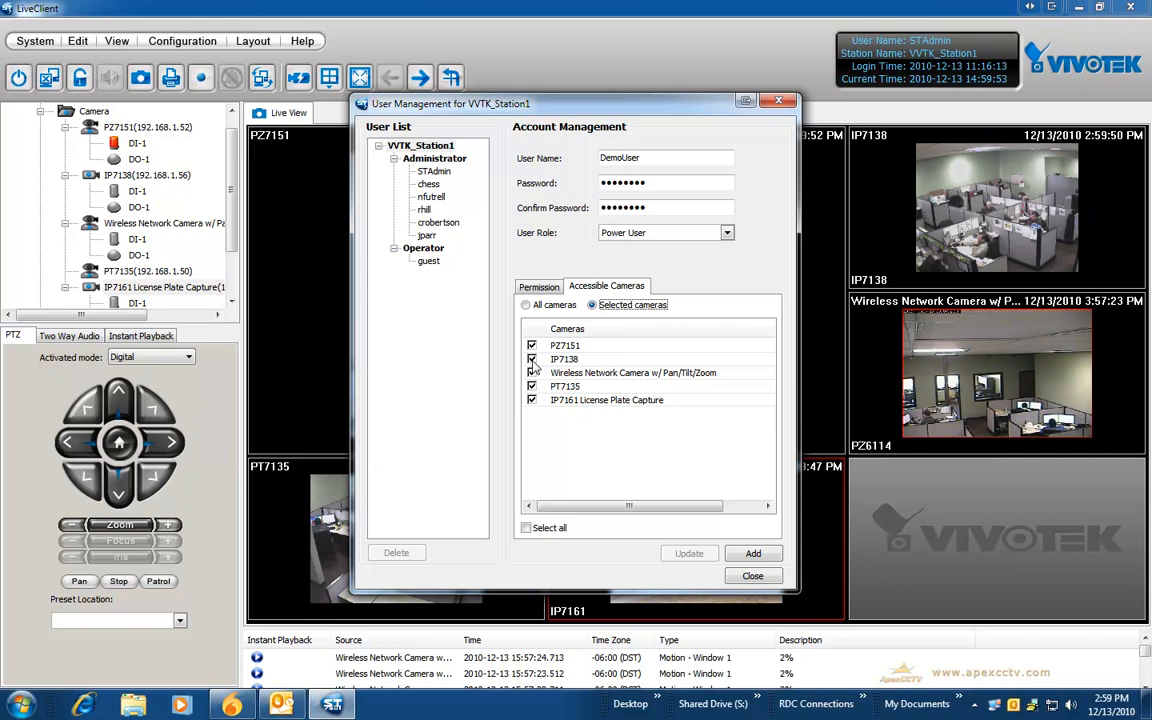
Grant DemoUser access to all cameras rather than a selected list.
{"action": "left_click", "coordinate": [526, 304]}
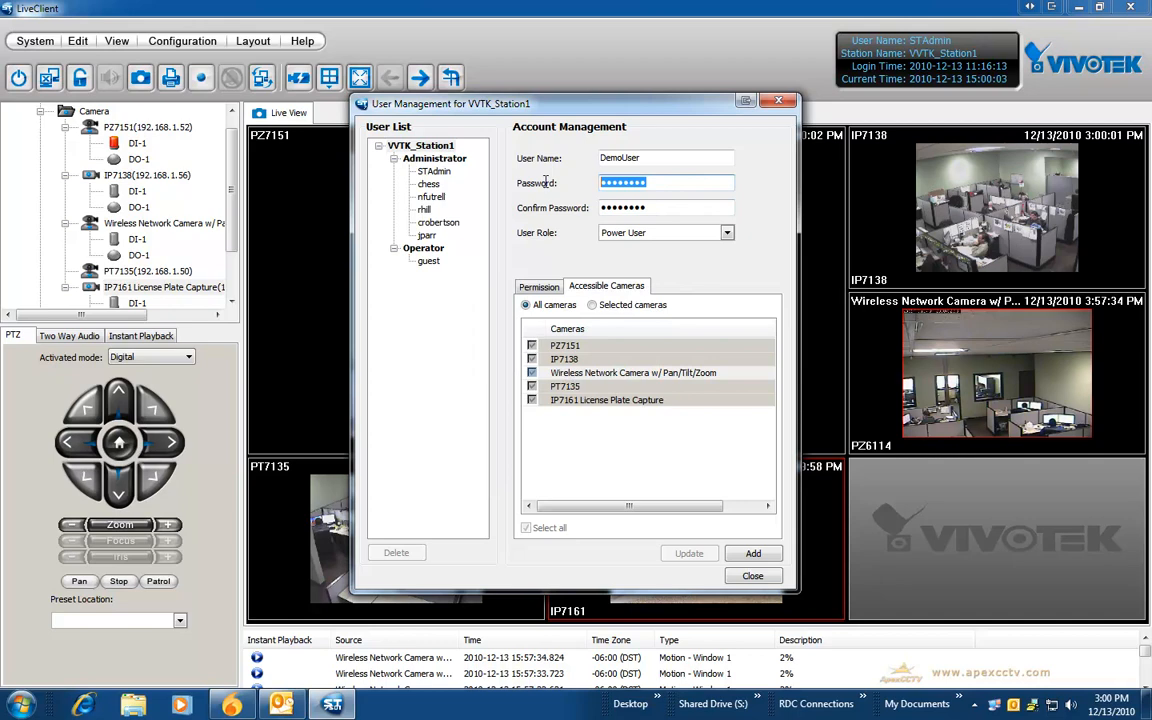
Add DemoUser to the station's user list as a Power User.
{"action": "left_click", "coordinate": [752, 552]}
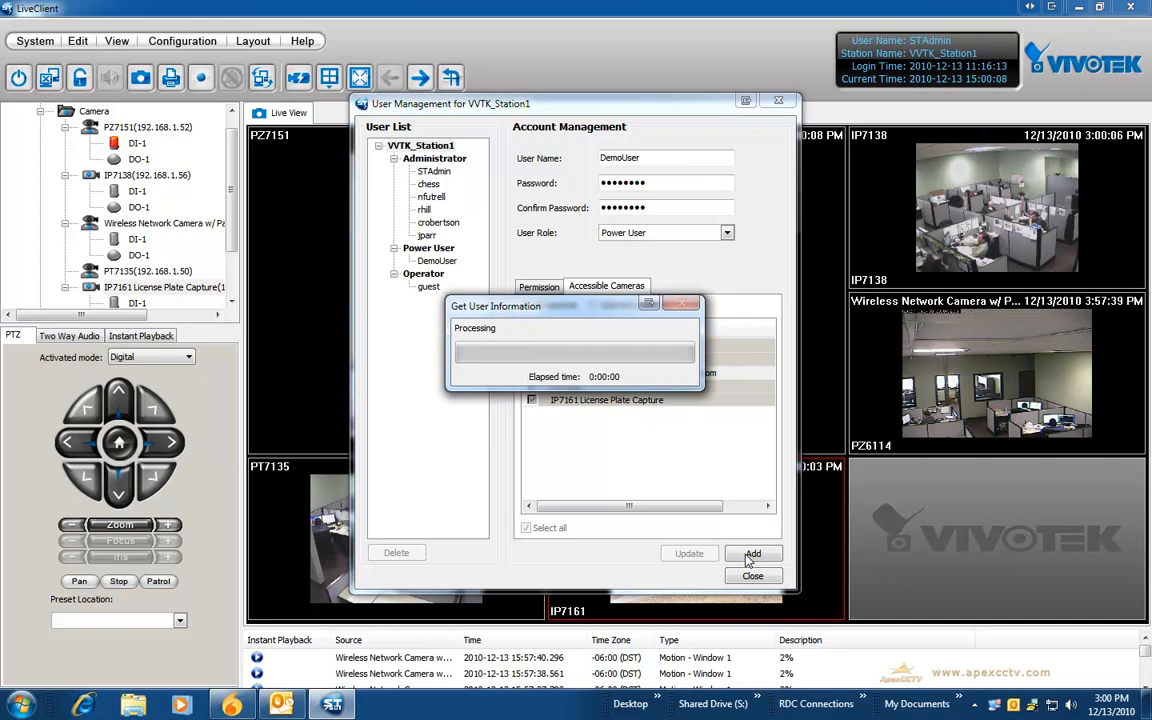